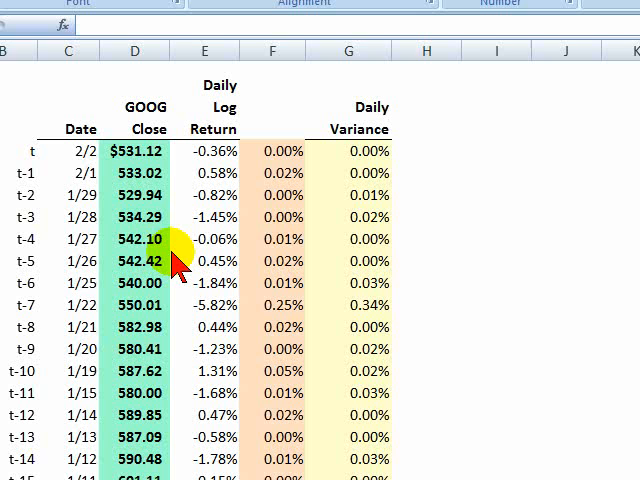
{"action": "mouse_move", "coordinate": [88, 284]}
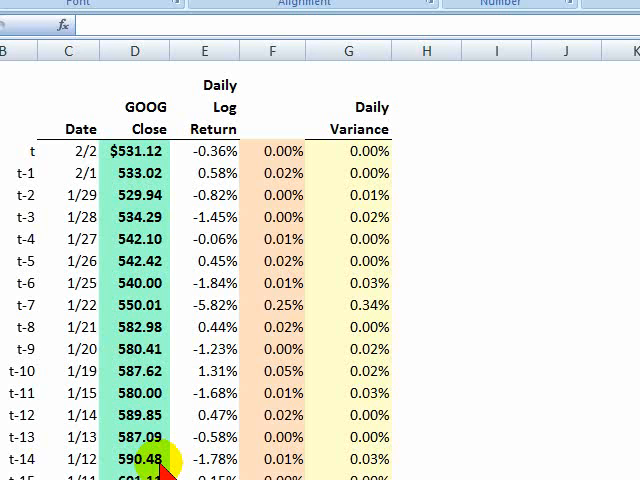
{"action": "mouse_move", "coordinate": [146, 154]}
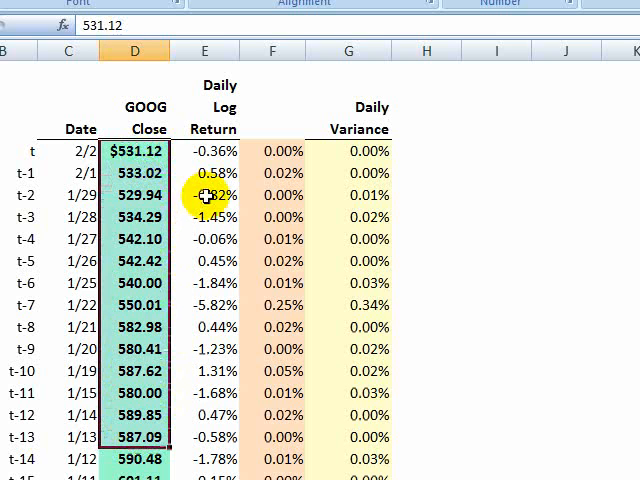
Inspect cell E5's log return formula =LN(D5/D6) and leave it unchanged
{"action": "left_click", "coordinate": [210, 172]}
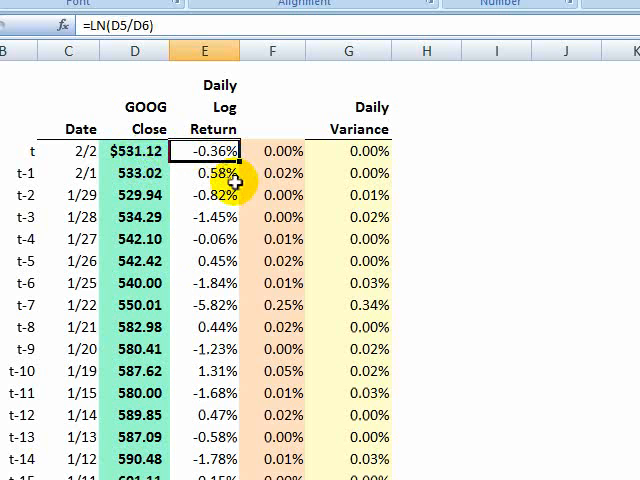
{"action": "mouse_move", "coordinate": [272, 152]}
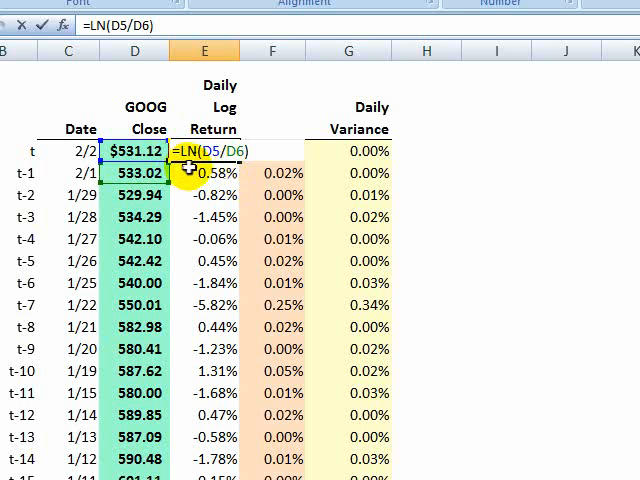
{"action": "mouse_move", "coordinate": [196, 168]}
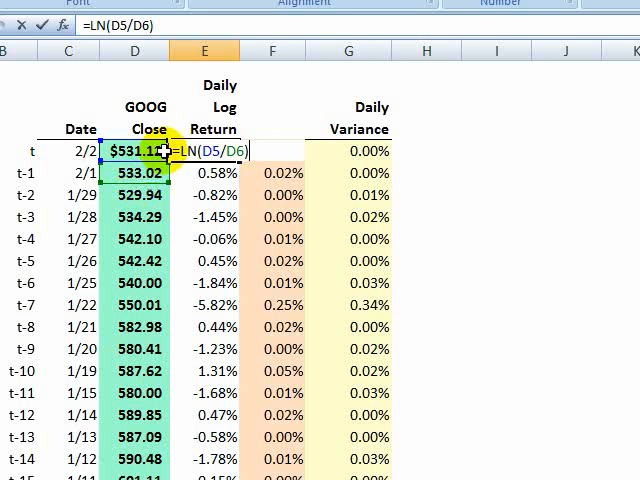
{"action": "mouse_move", "coordinate": [190, 178]}
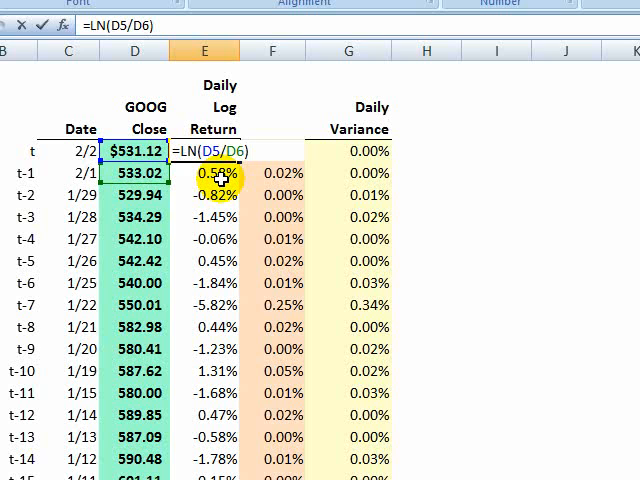
{"action": "key", "text": "Enter"}
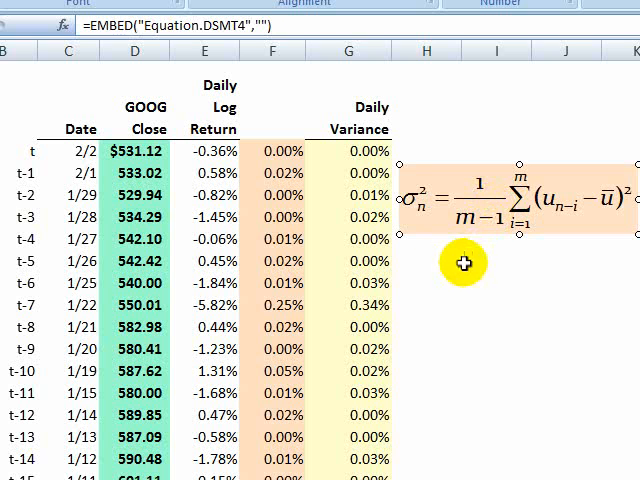
Select the mean-adjusted sample-variance equation object beside the GOOG returns table
{"action": "left_click", "coordinate": [500, 262]}
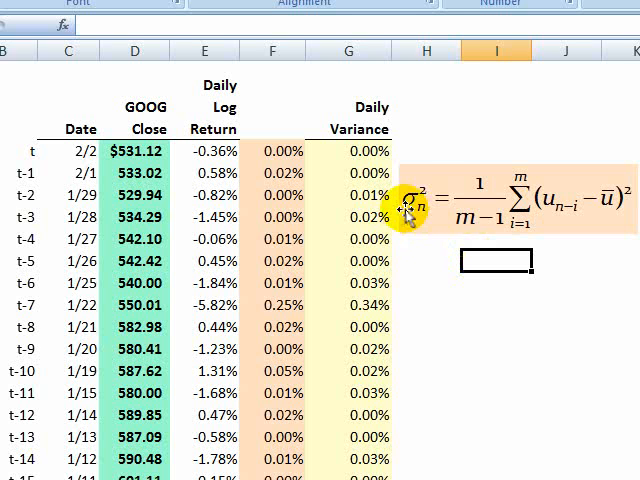
{"action": "mouse_move", "coordinate": [412, 222]}
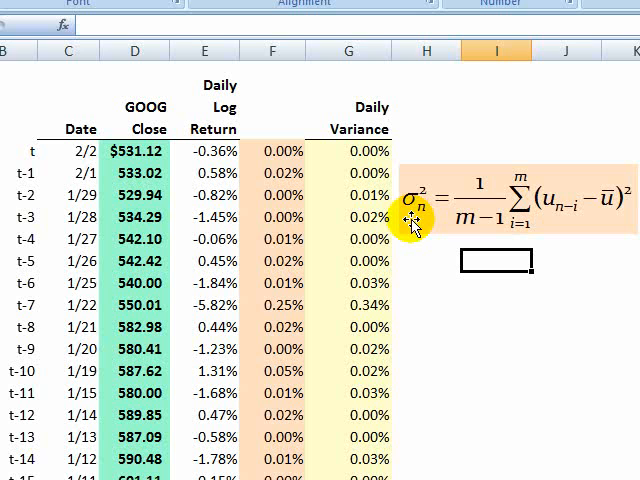
{"action": "mouse_move", "coordinate": [488, 220]}
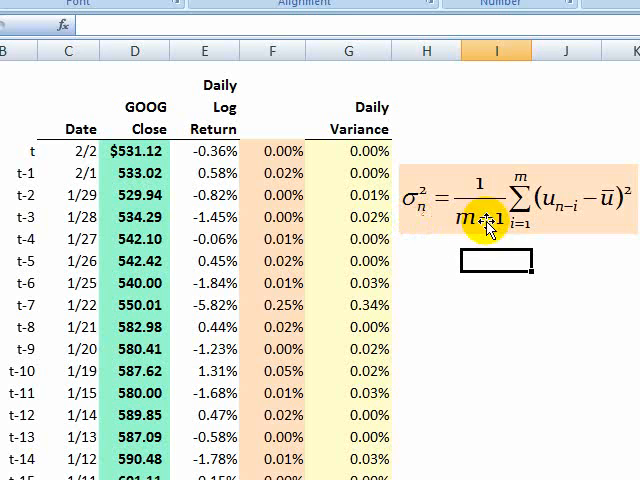
{"action": "mouse_move", "coordinate": [524, 180]}
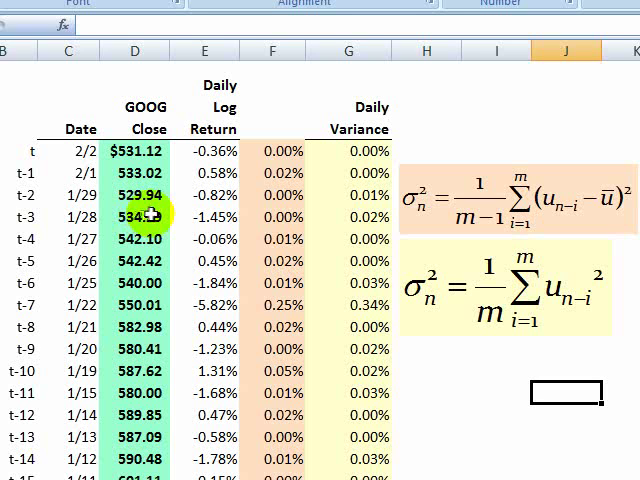
{"action": "mouse_move", "coordinate": [472, 322]}
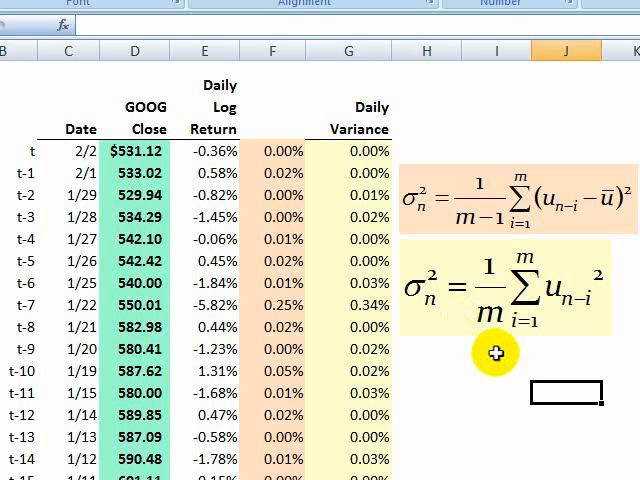
{"action": "mouse_move", "coordinate": [602, 228]}
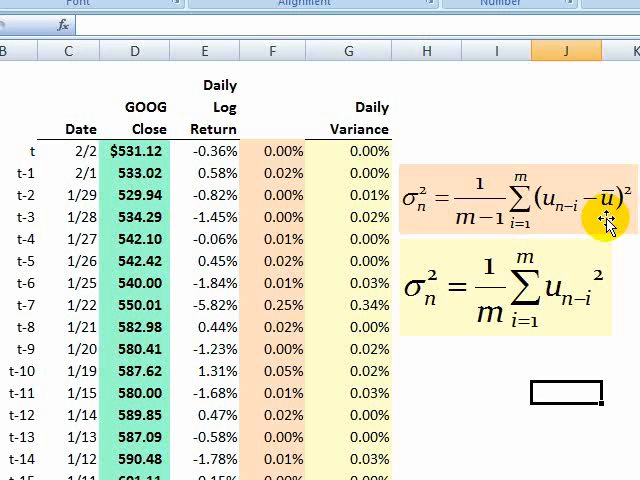
{"action": "mouse_move", "coordinate": [608, 222]}
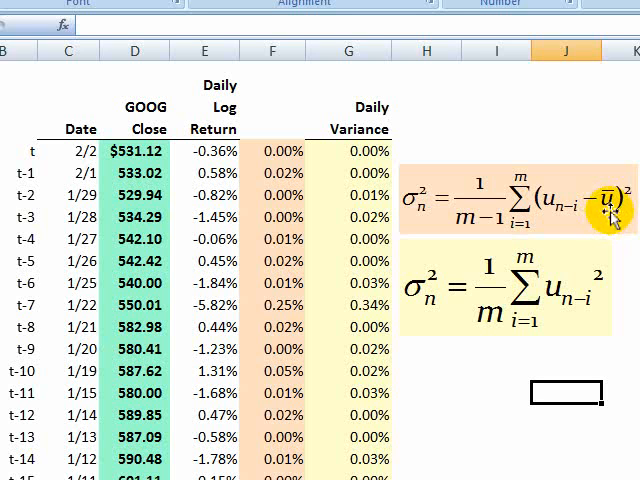
{"action": "mouse_move", "coordinate": [248, 228]}
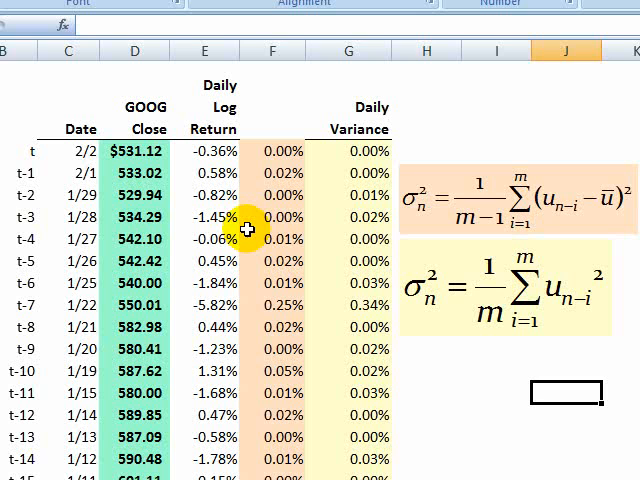
{"action": "mouse_move", "coordinate": [608, 228]}
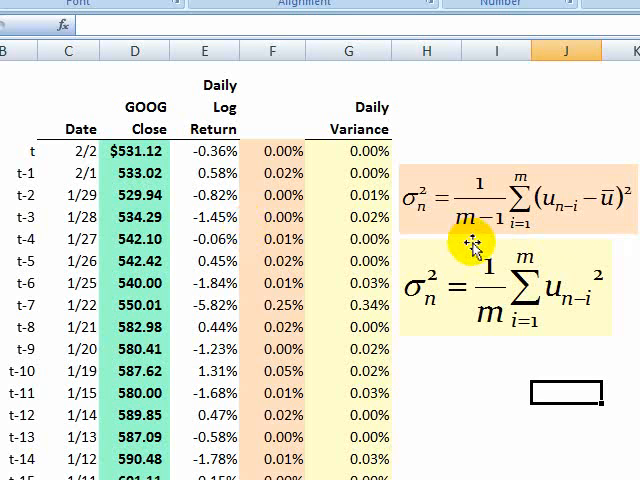
{"action": "mouse_move", "coordinate": [458, 210]}
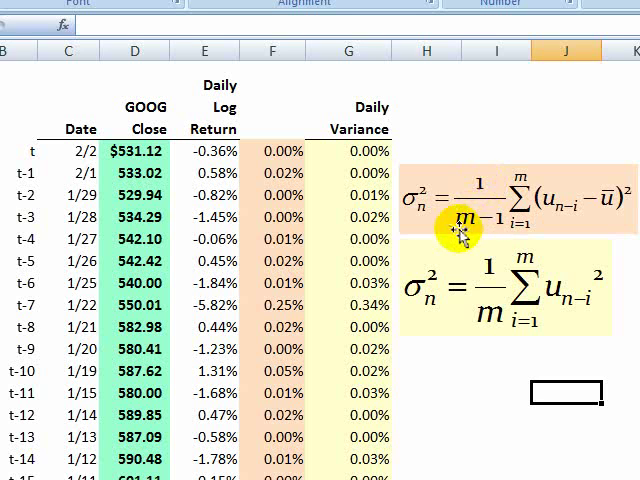
{"action": "mouse_move", "coordinate": [452, 242]}
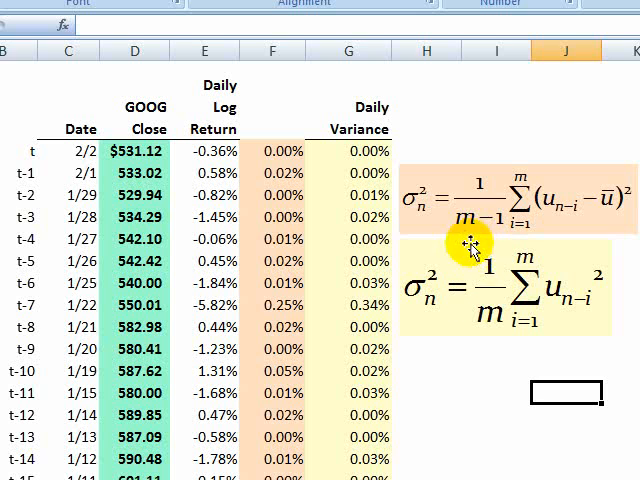
{"action": "mouse_move", "coordinate": [430, 296]}
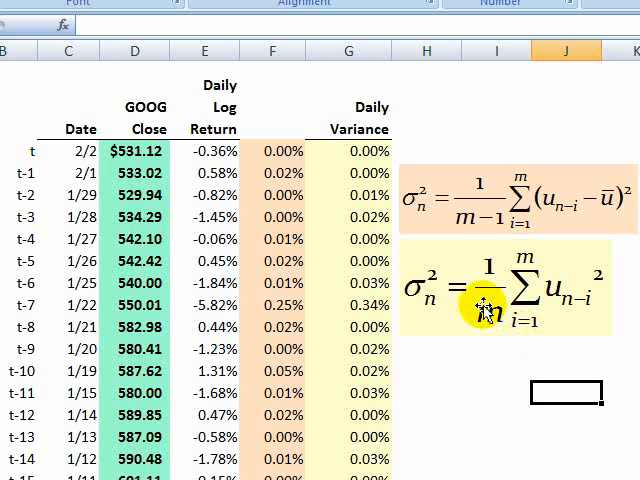
{"action": "mouse_move", "coordinate": [444, 226]}
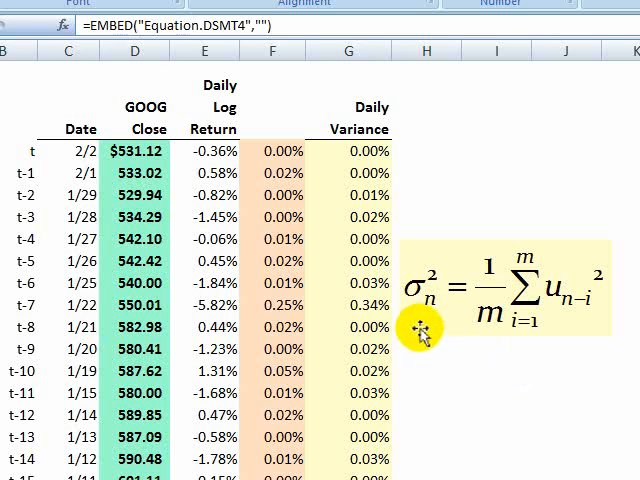
{"action": "mouse_move", "coordinate": [428, 328]}
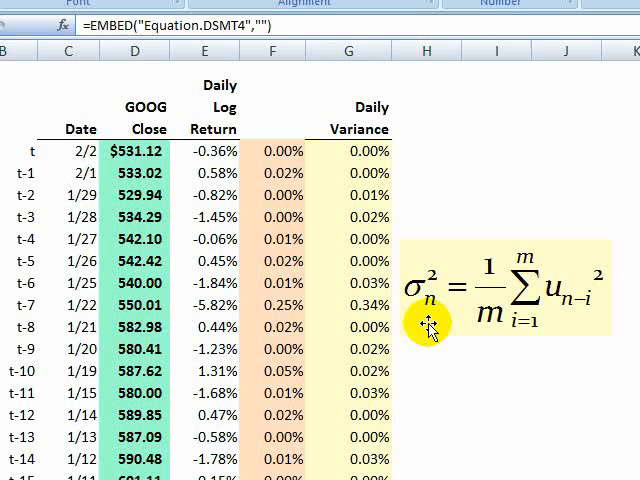
{"action": "mouse_move", "coordinate": [422, 290]}
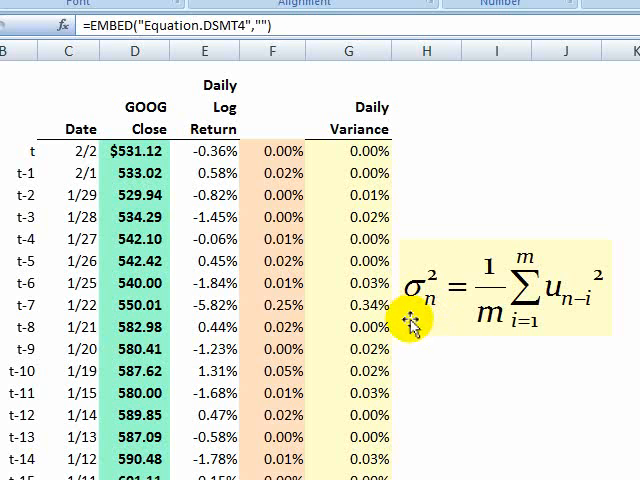
{"action": "mouse_move", "coordinate": [524, 336]}
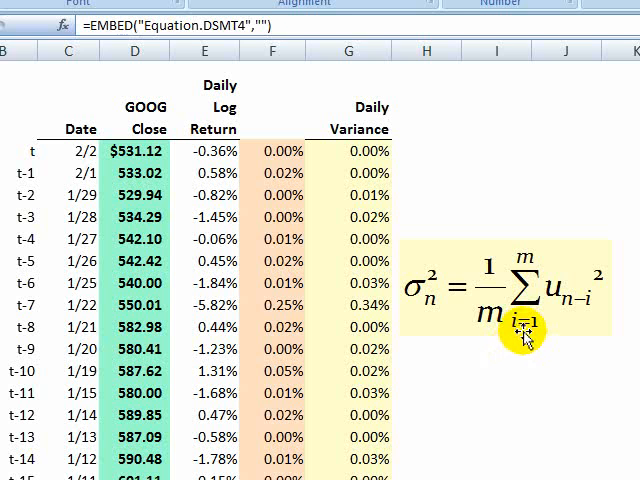
{"action": "mouse_move", "coordinate": [588, 324]}
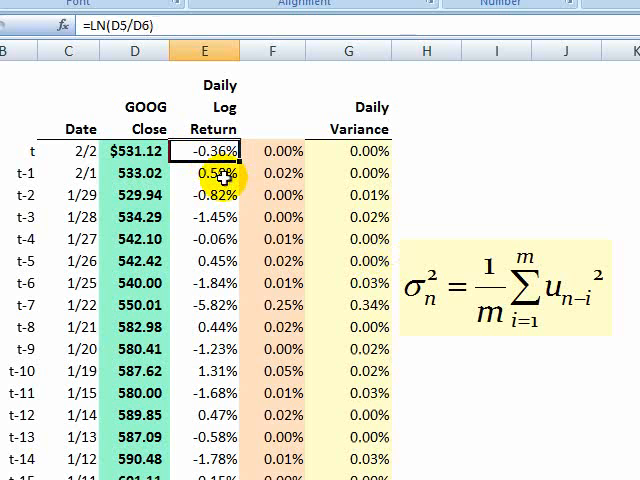
{"action": "double_click", "coordinate": [204, 152]}
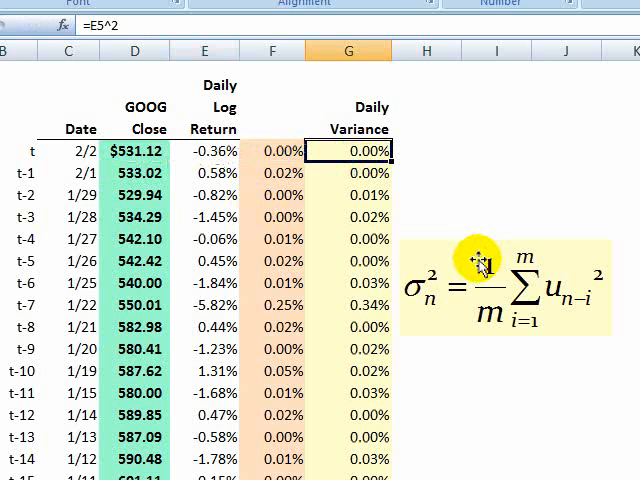
{"action": "left_click", "coordinate": [350, 172]}
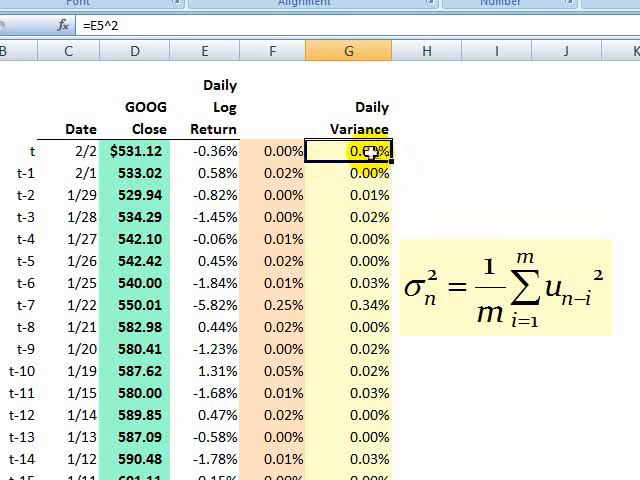
{"action": "mouse_move", "coordinate": [372, 152]}
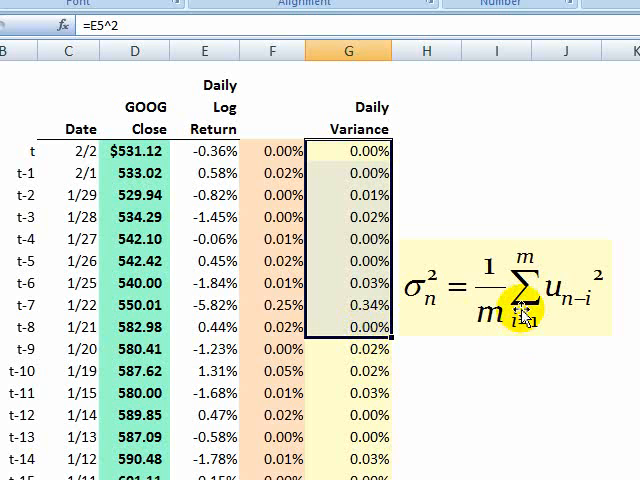
{"action": "mouse_move", "coordinate": [508, 300]}
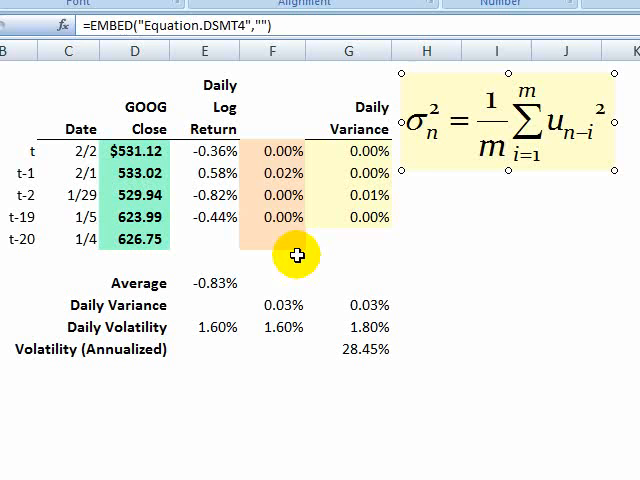
{"action": "mouse_move", "coordinate": [172, 296]}
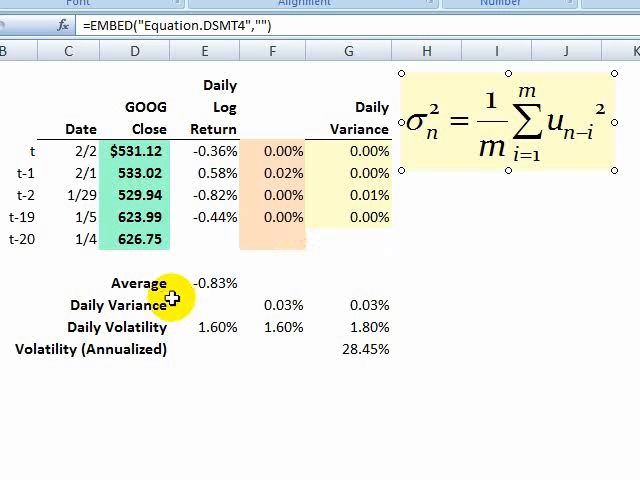
{"action": "mouse_move", "coordinate": [34, 160]}
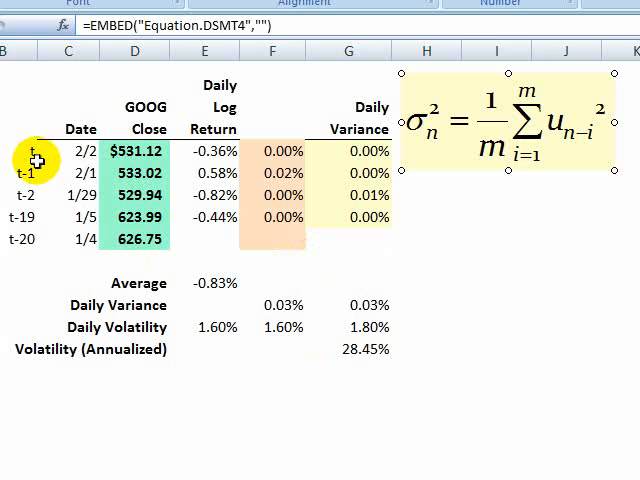
{"action": "mouse_move", "coordinate": [20, 216]}
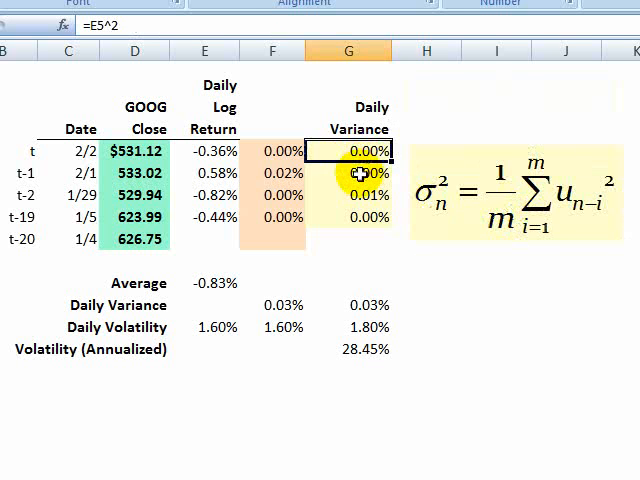
{"action": "left_click_drag", "start_coordinate": [348, 156], "coordinate": [348, 210]}
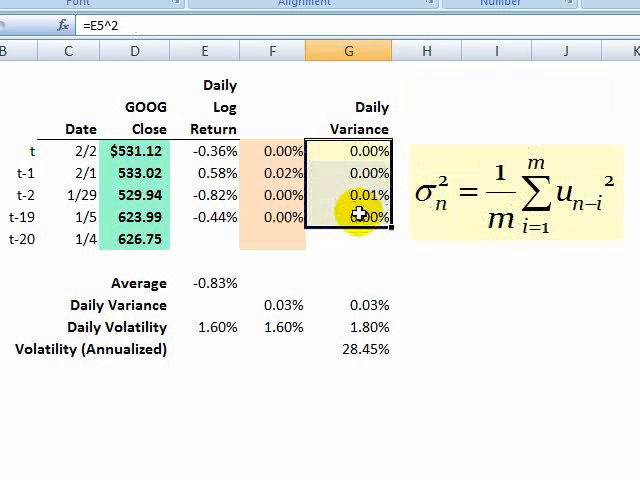
{"action": "left_click", "coordinate": [360, 304]}
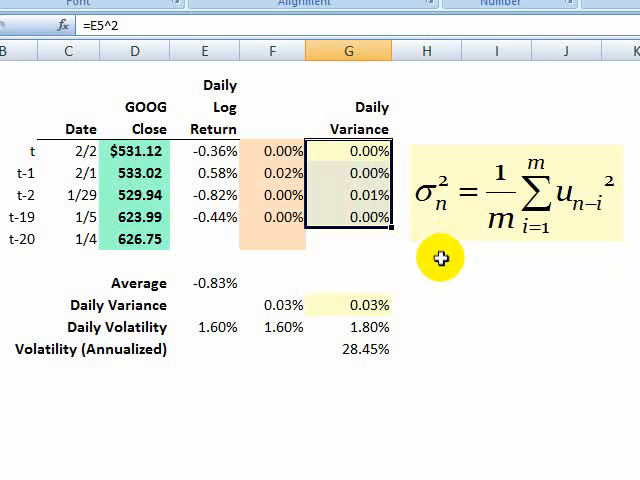
{"action": "left_click", "coordinate": [356, 304]}
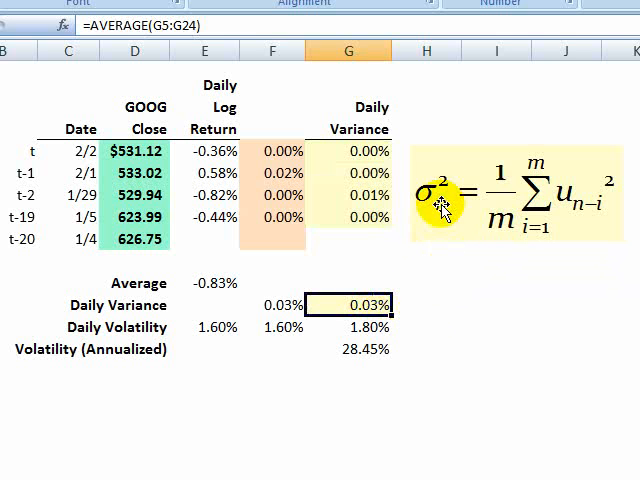
{"action": "mouse_move", "coordinate": [356, 320]}
{"action": "type", "text": "=SQRT(G28)"}
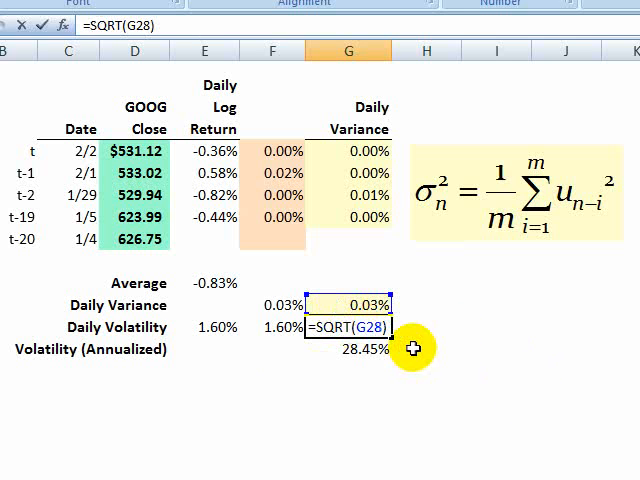
{"action": "mouse_move", "coordinate": [422, 352]}
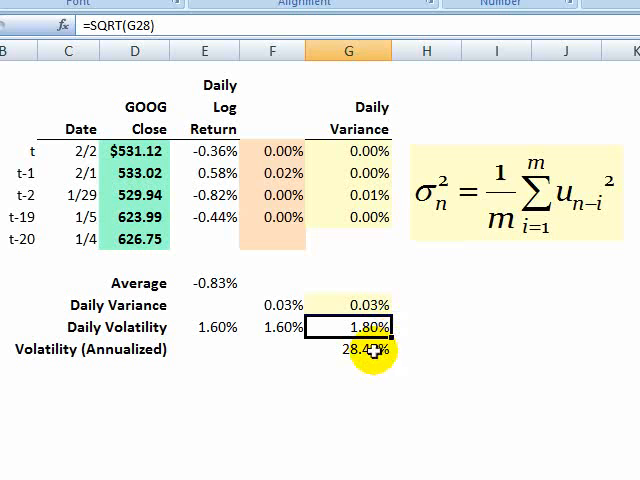
Enter =G29*SQRT(250/1) so the 1.80% daily volatility annualizes to 28.45%
{"action": "type", "text": "=G29*SQRT(250/1)"}
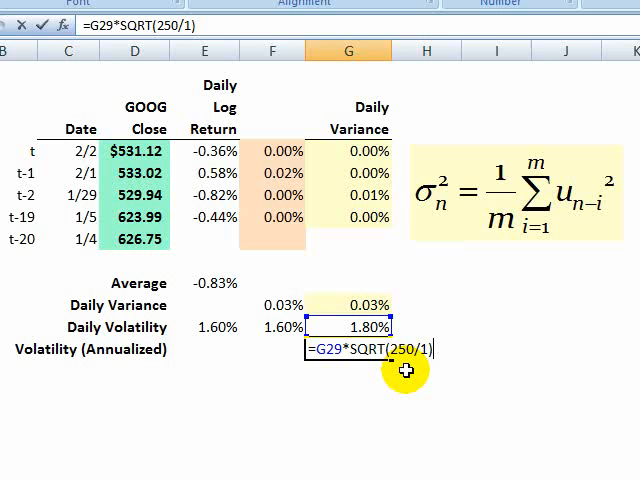
{"action": "key", "text": "Enter"}
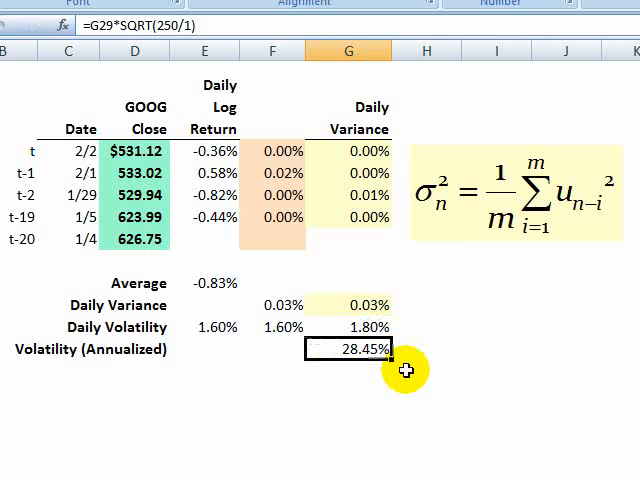
{"action": "mouse_move", "coordinate": [384, 360]}
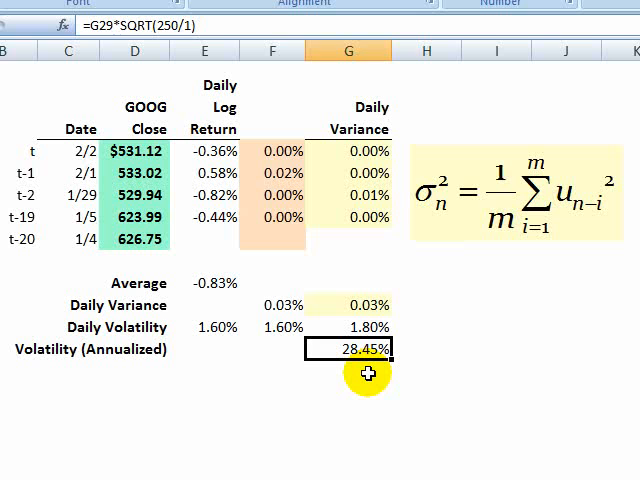
{"action": "mouse_move", "coordinate": [404, 344]}
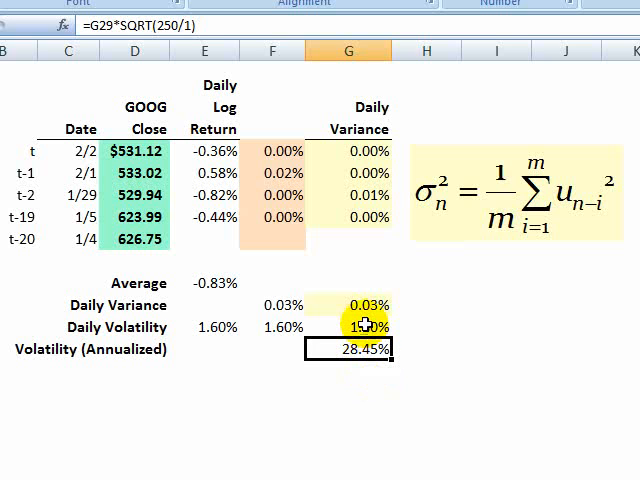
{"action": "left_click", "coordinate": [366, 328]}
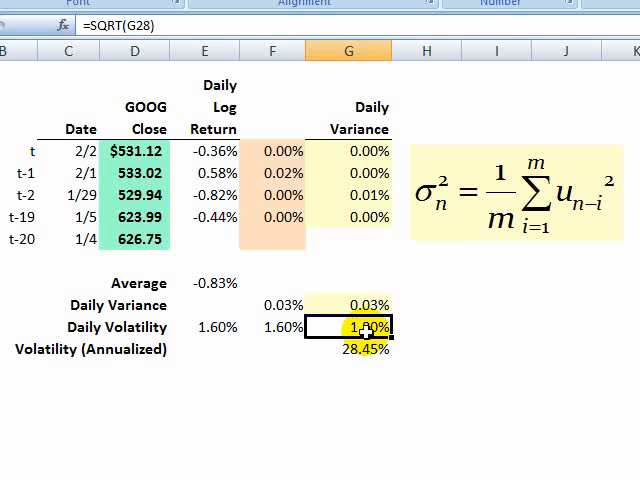
{"action": "left_click", "coordinate": [364, 304]}
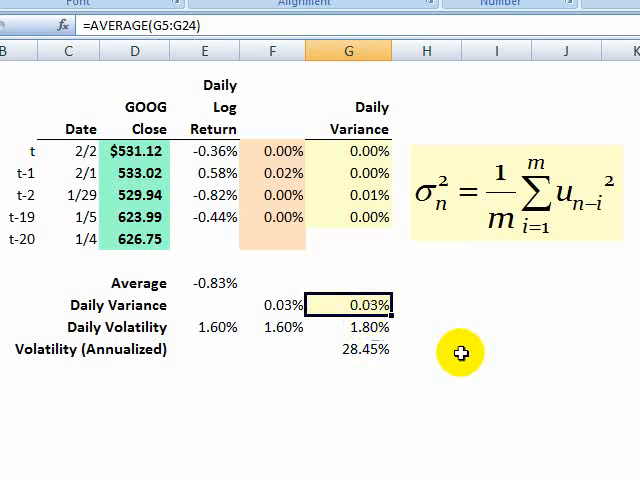
{"action": "mouse_move", "coordinate": [470, 224]}
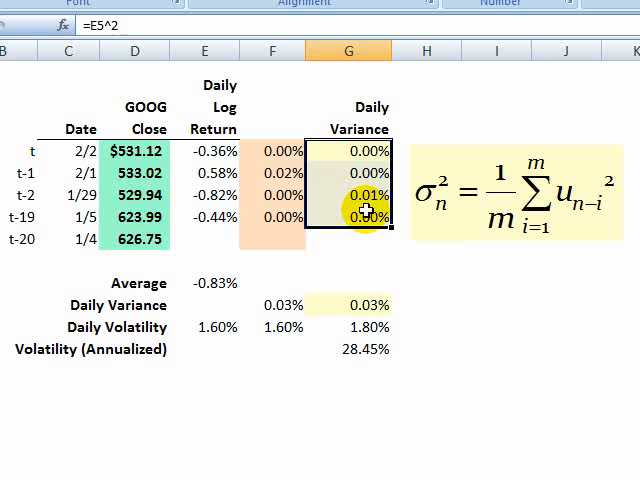
{"action": "mouse_move", "coordinate": [452, 288]}
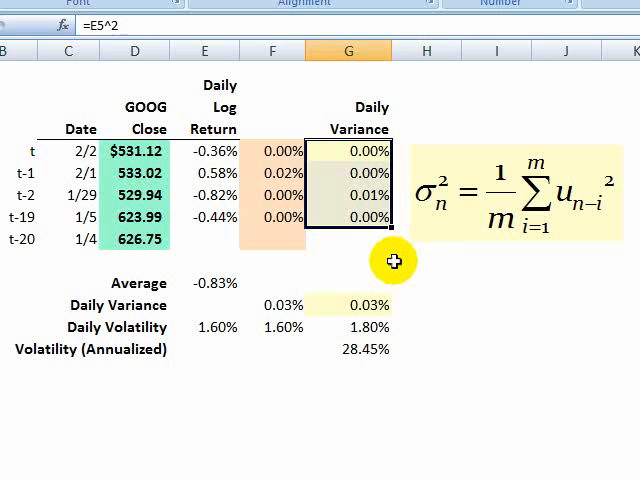
{"action": "mouse_move", "coordinate": [508, 252]}
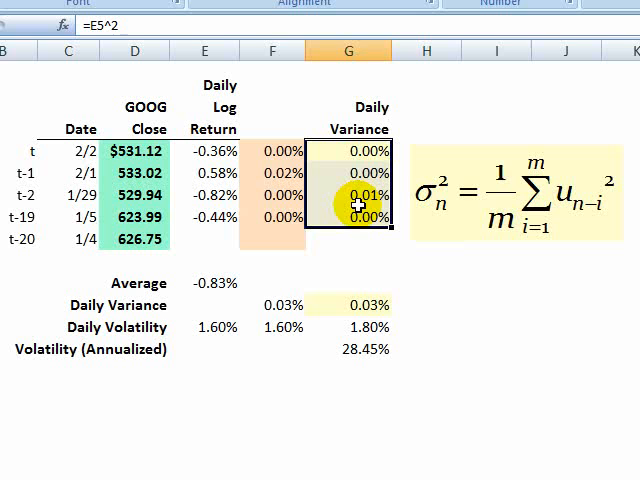
{"action": "mouse_move", "coordinate": [374, 232]}
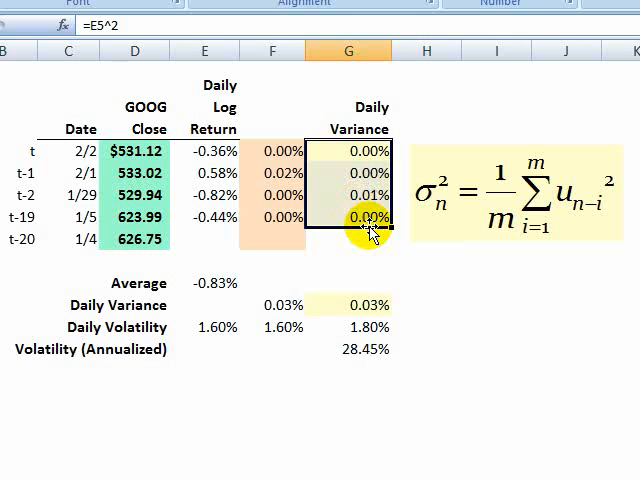
{"action": "mouse_move", "coordinate": [460, 312]}
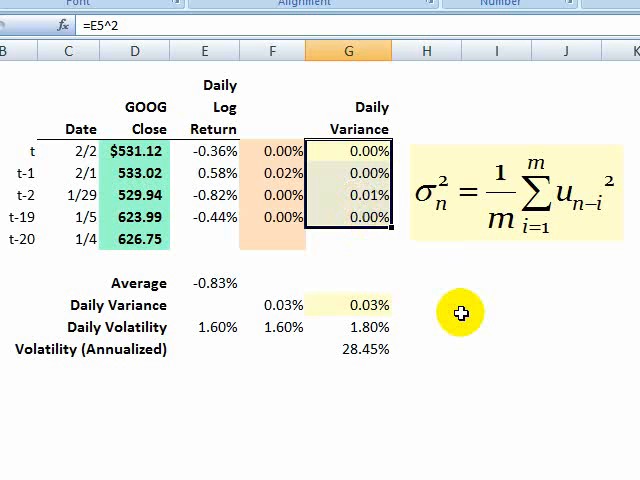
{"action": "left_click", "coordinate": [348, 348]}
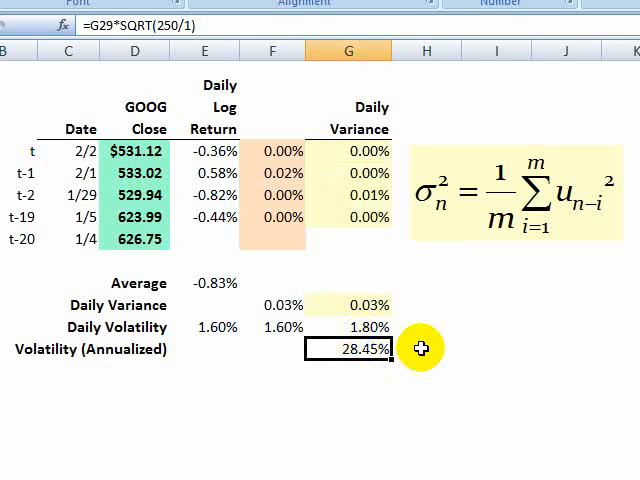
{"action": "mouse_move", "coordinate": [390, 252]}
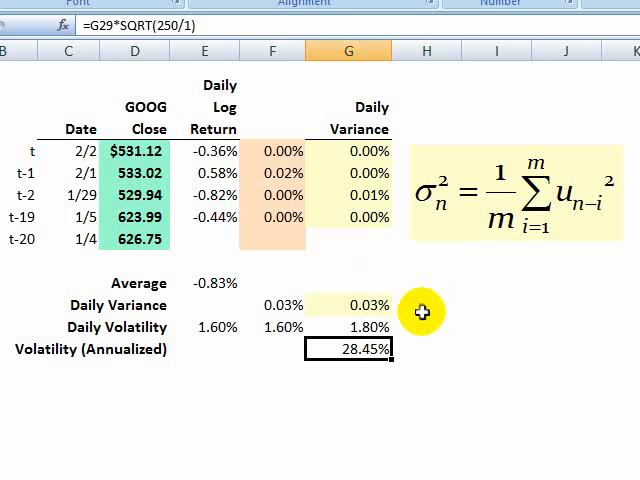
{"action": "left_click", "coordinate": [204, 152]}
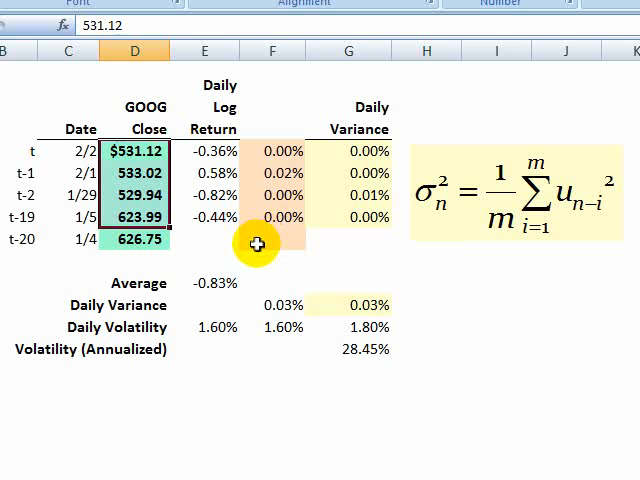
{"action": "left_click", "coordinate": [144, 240]}
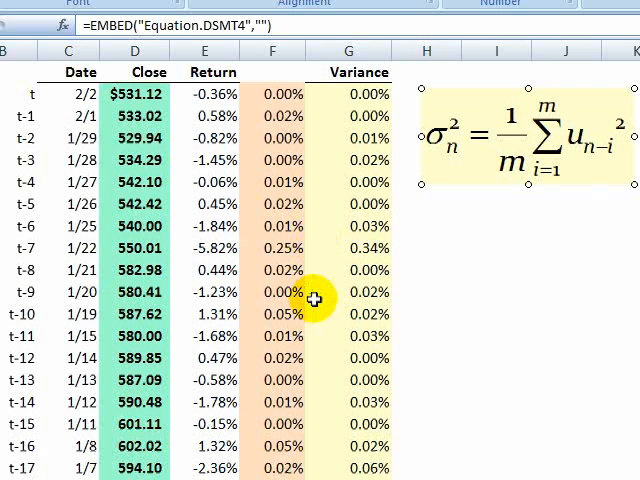
{"action": "mouse_move", "coordinate": [276, 112]}
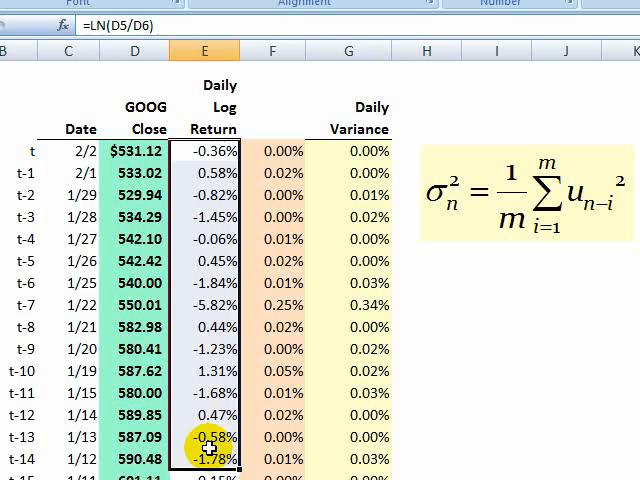
{"action": "mouse_move", "coordinate": [252, 440]}
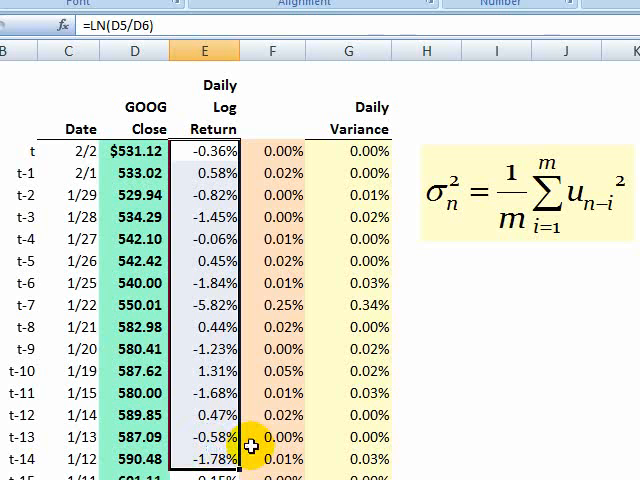
Highlight the full column of twenty daily log returns, top cell showing =LN(D5/D6)
{"action": "left_click", "coordinate": [204, 150]}
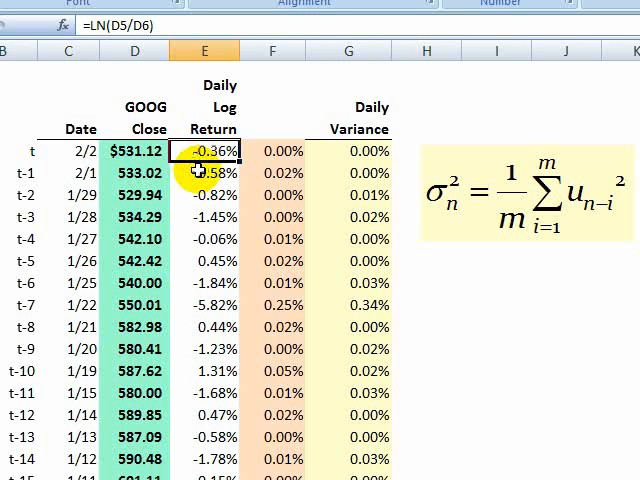
{"action": "left_click", "coordinate": [204, 479]}
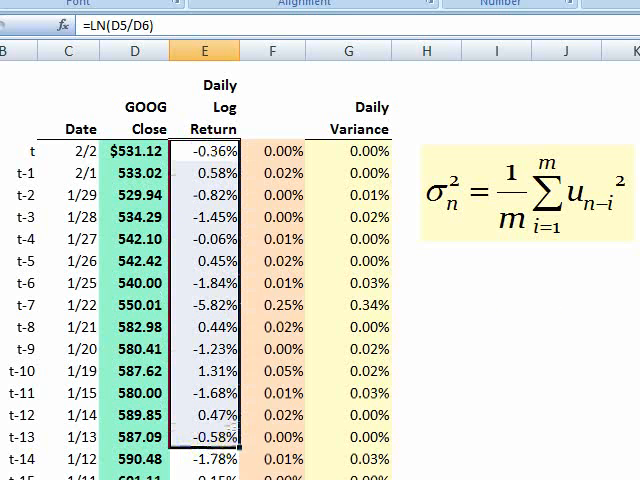
{"action": "mouse_move", "coordinate": [480, 260]}
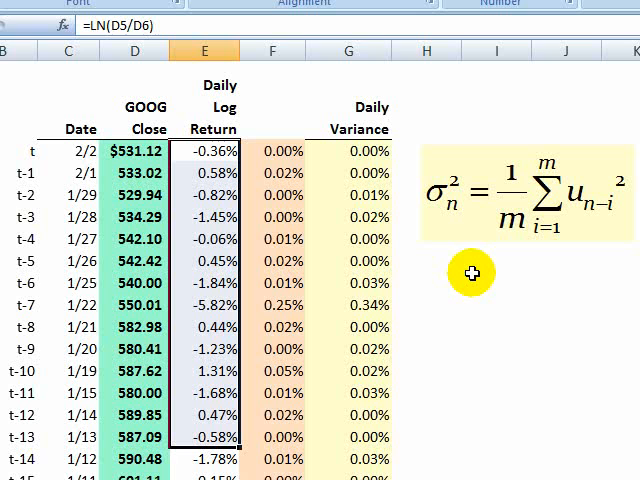
{"action": "mouse_move", "coordinate": [440, 464]}
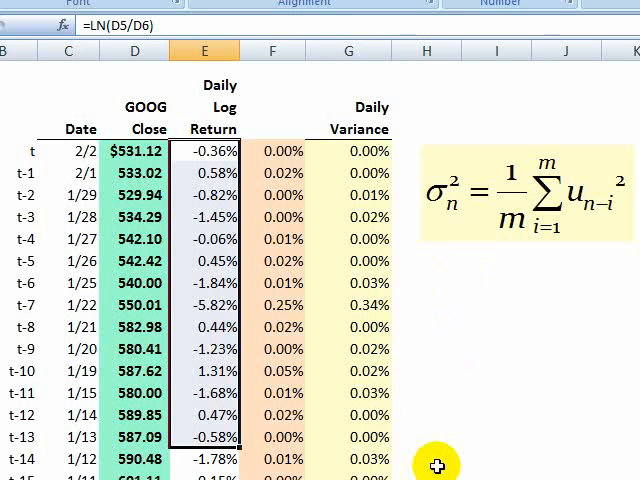
{"action": "mouse_move", "coordinate": [524, 464]}
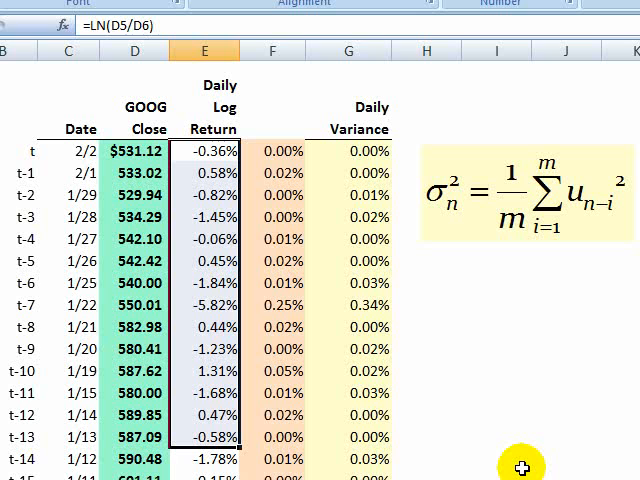